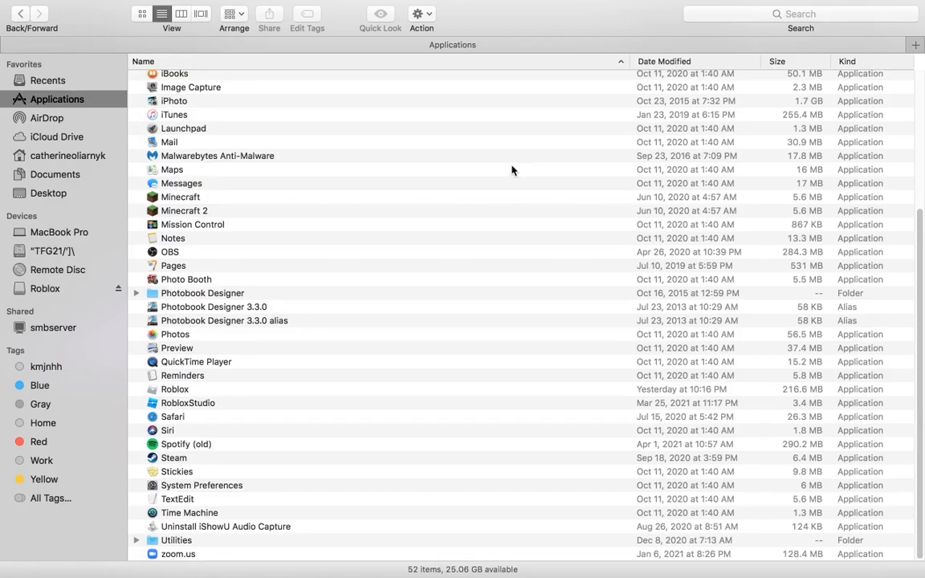
{"action": "mouse_move", "coordinate": [583, 86]}
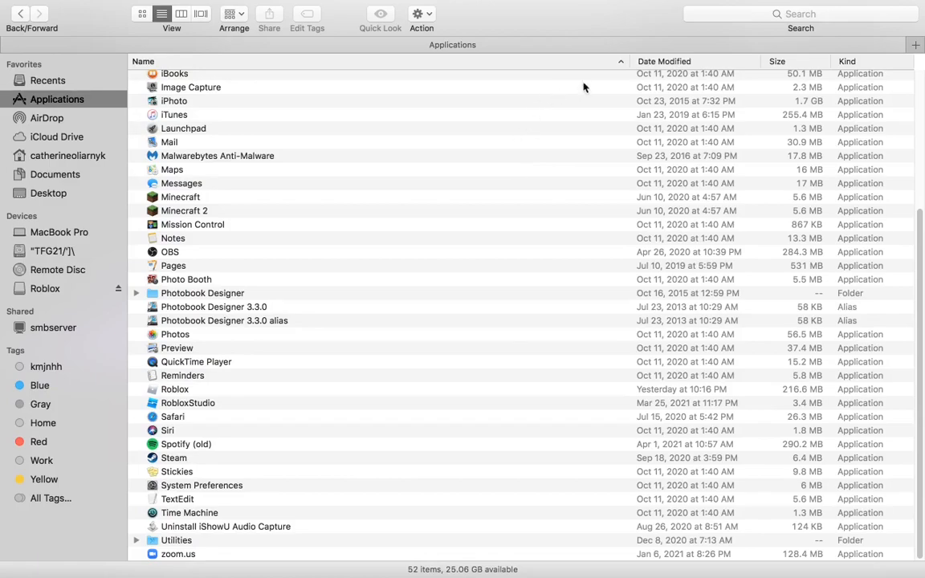
{"action": "mouse_move", "coordinate": [545, 22]}
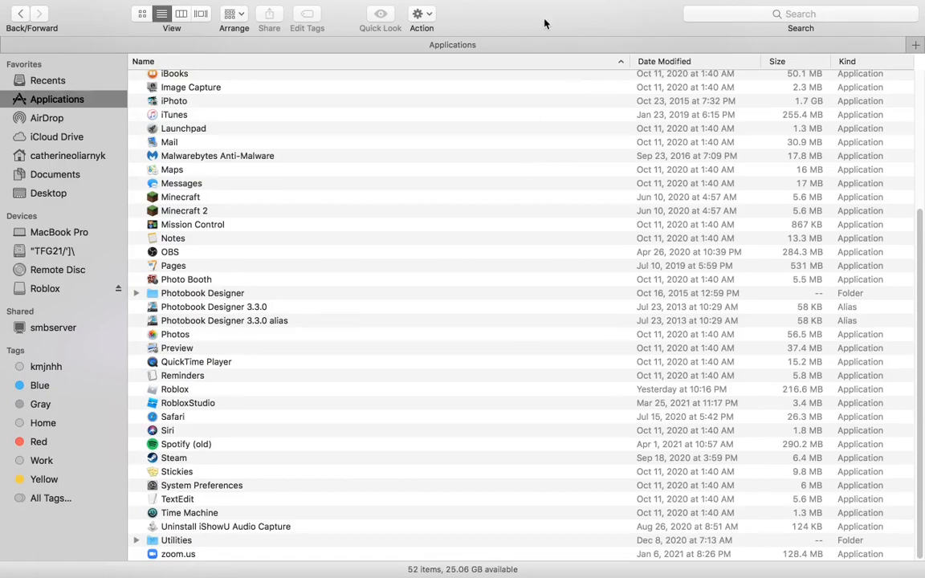
{"action": "mouse_move", "coordinate": [261, 128]}
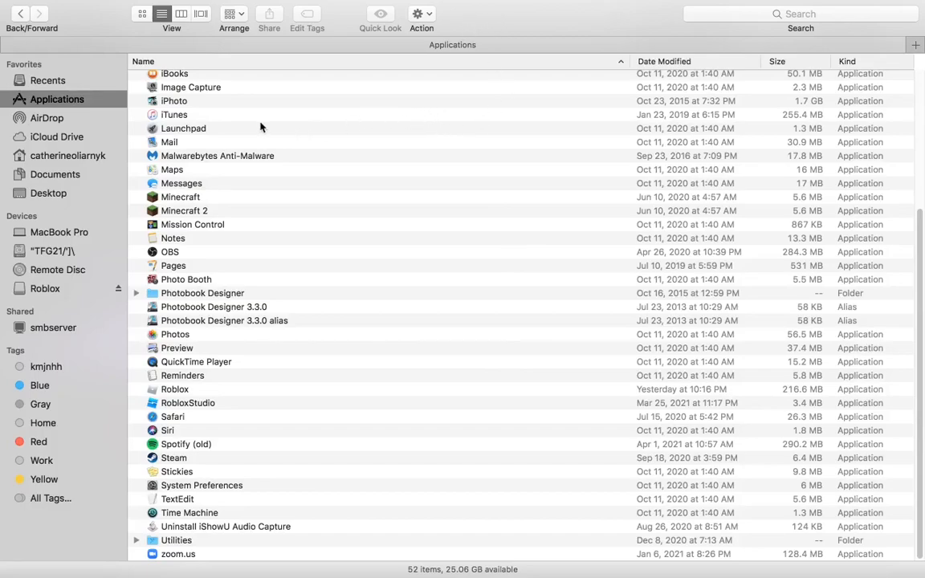
{"action": "mouse_move", "coordinate": [474, 328]}
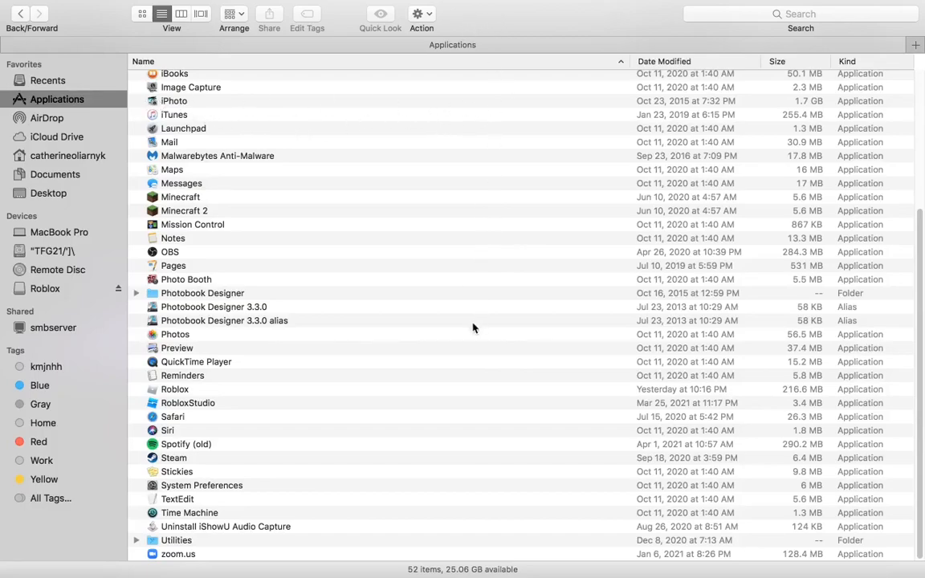
{"action": "mouse_move", "coordinate": [445, 301]}
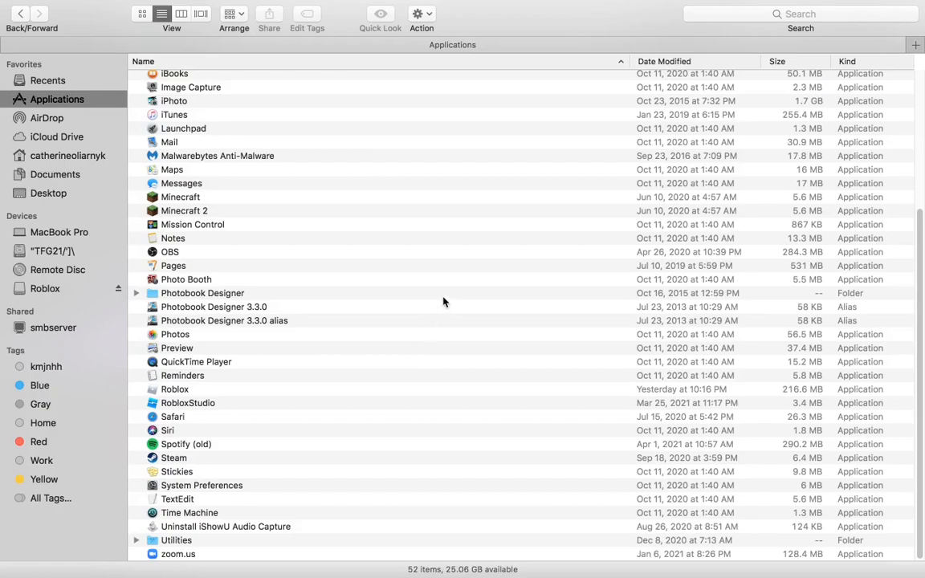
{"action": "mouse_move", "coordinate": [535, 170]}
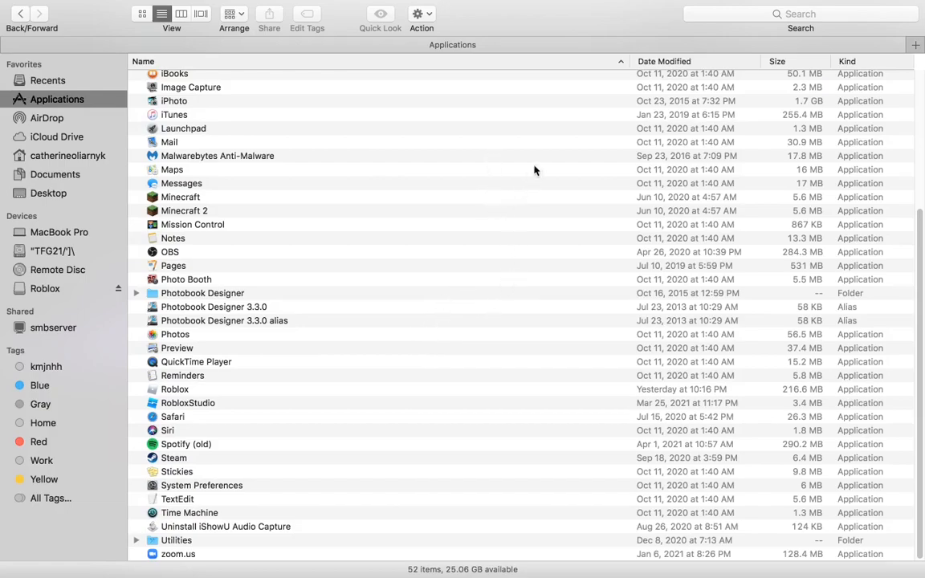
{"action": "mouse_move", "coordinate": [159, 486]}
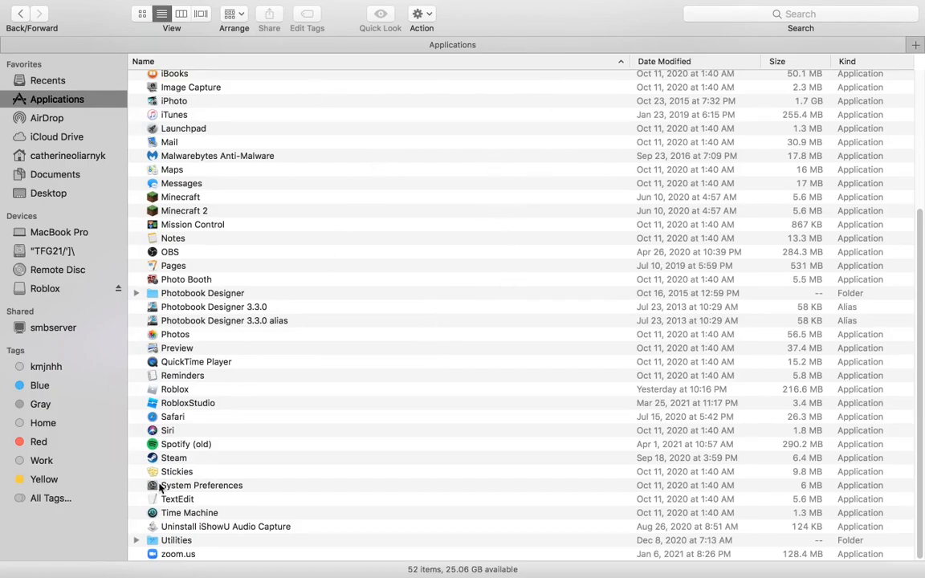
{"action": "mouse_move", "coordinate": [324, 386]}
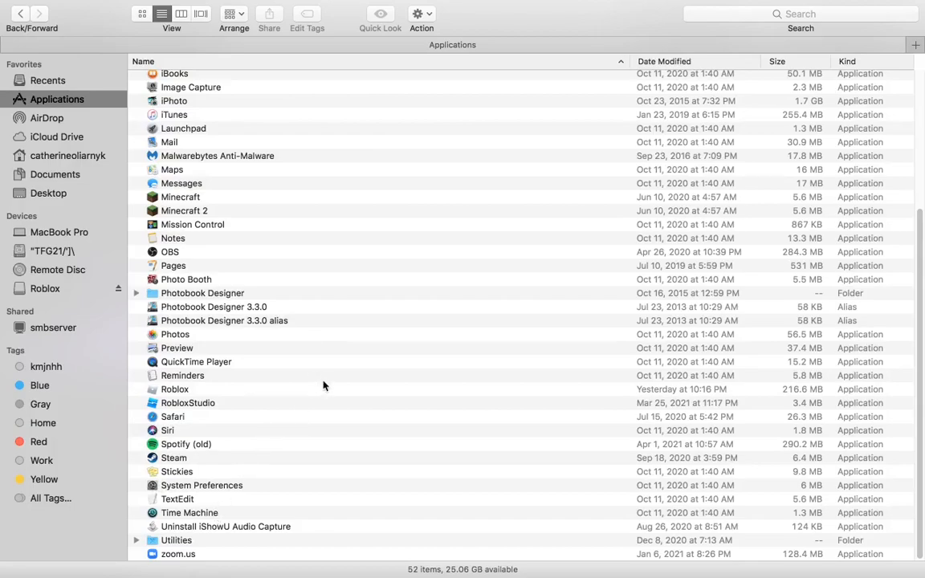
{"action": "mouse_move", "coordinate": [351, 366]}
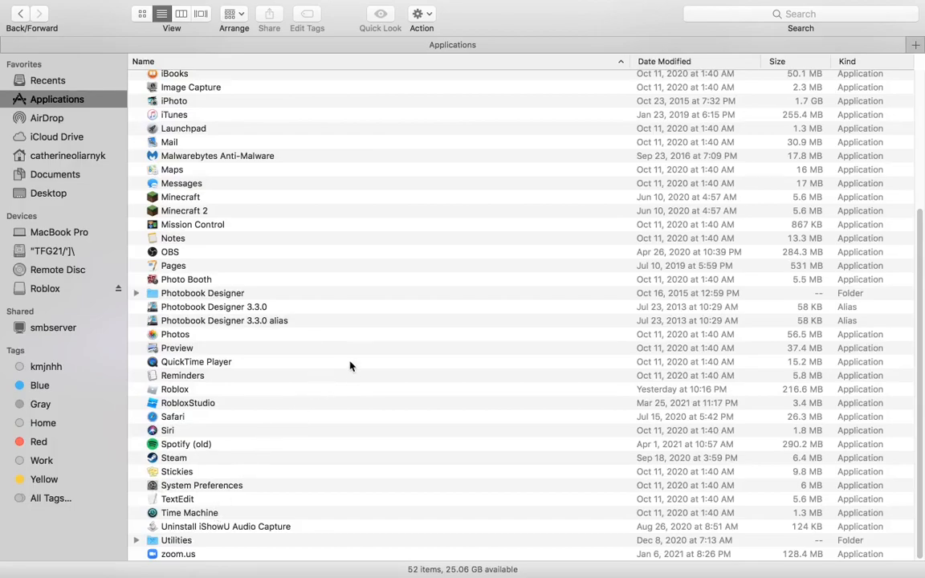
{"action": "mouse_move", "coordinate": [337, 369]}
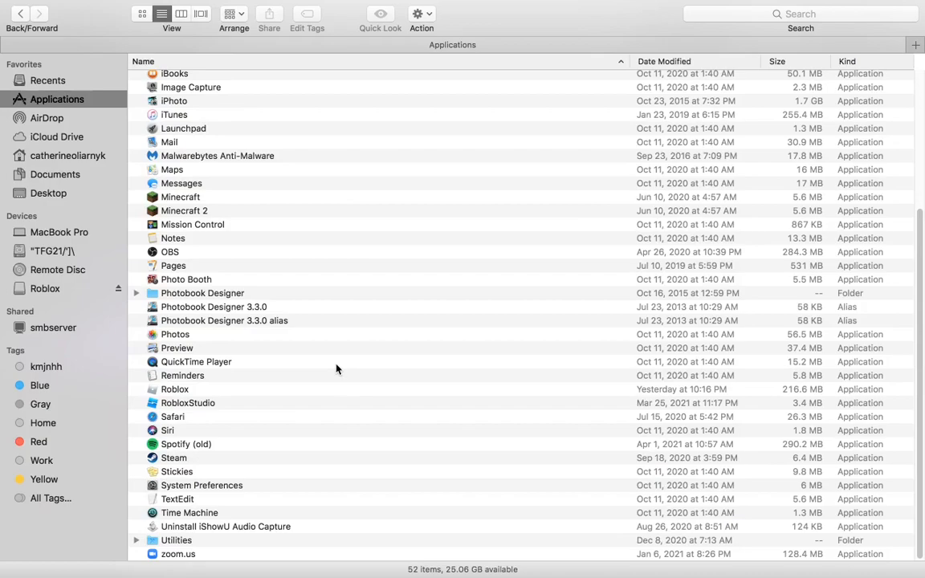
{"action": "mouse_move", "coordinate": [321, 394]}
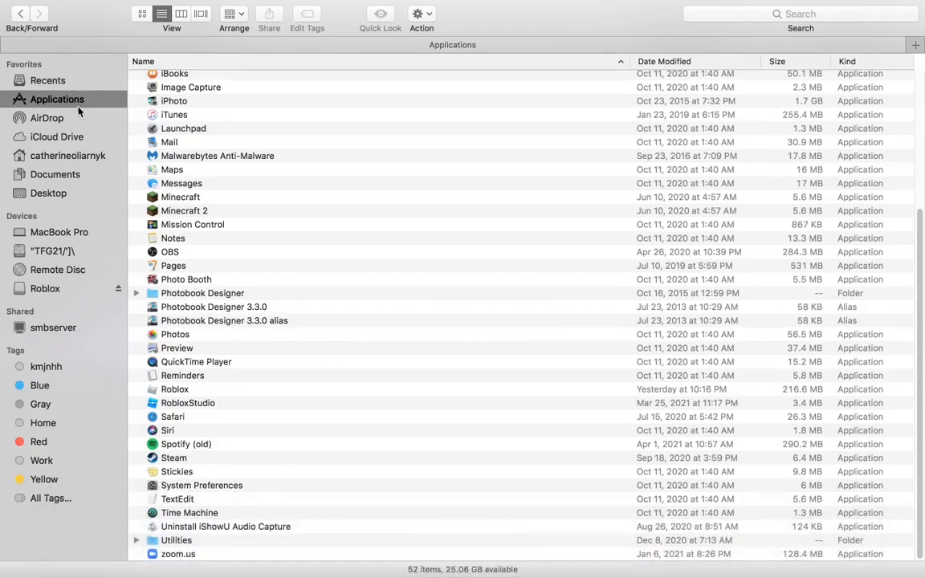
{"action": "mouse_move", "coordinate": [180, 389]}
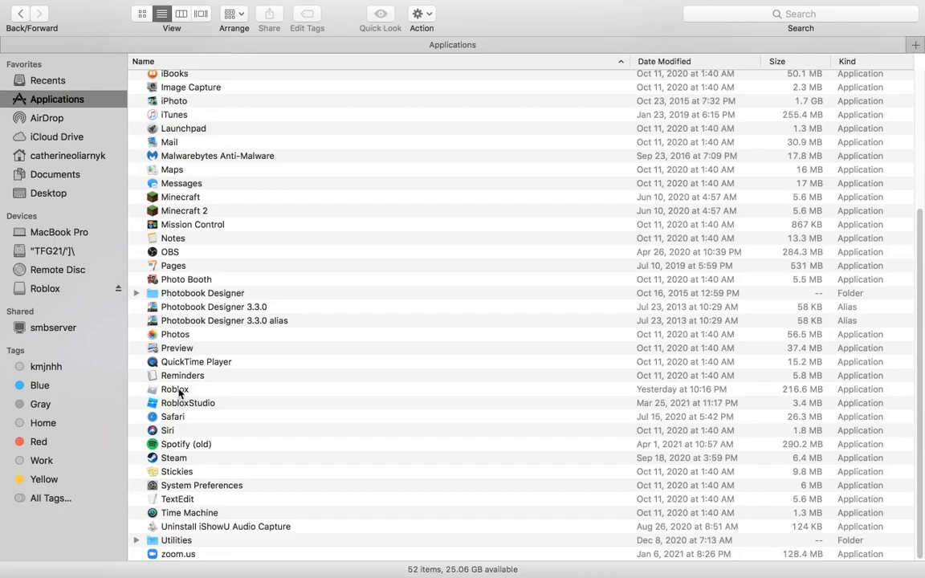
Step: Show the Roblox app's package contents from its context menu
{"action": "right_click", "coordinate": [174, 390]}
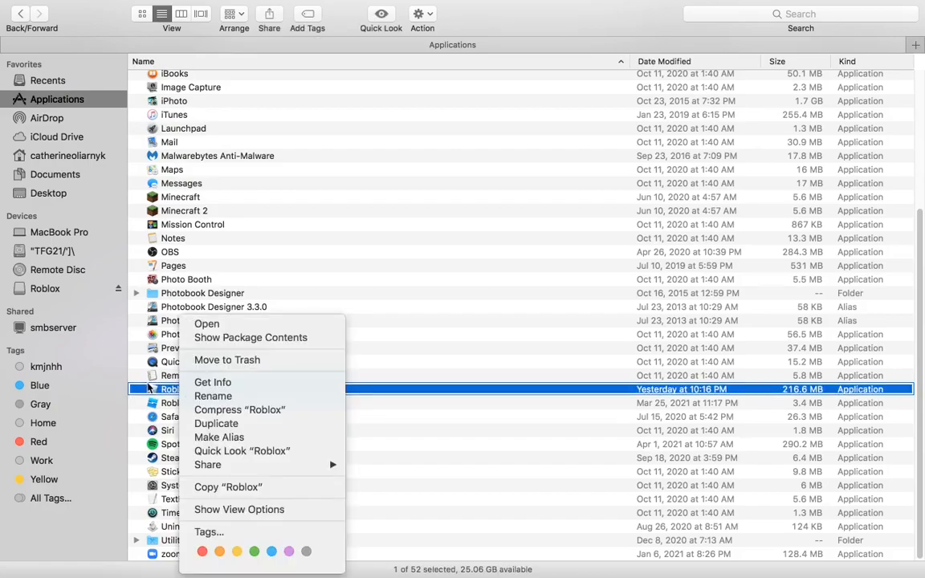
{"action": "mouse_move", "coordinate": [251, 337]}
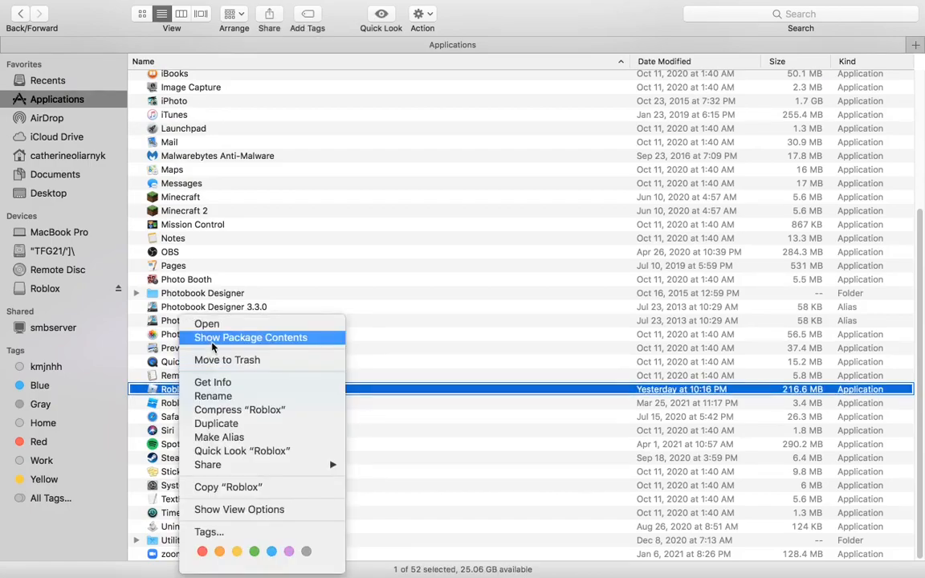
{"action": "left_click", "coordinate": [251, 337]}
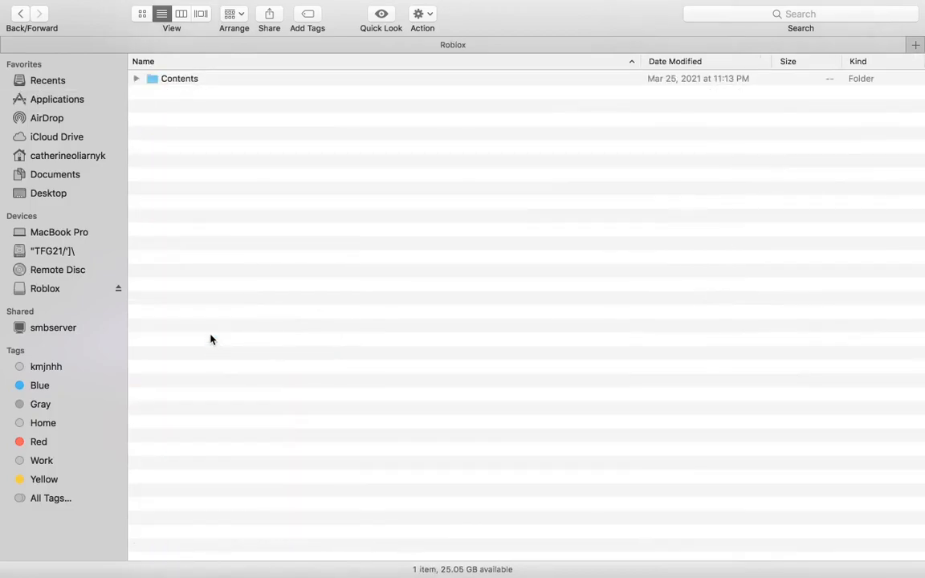
{"action": "mouse_move", "coordinate": [209, 319]}
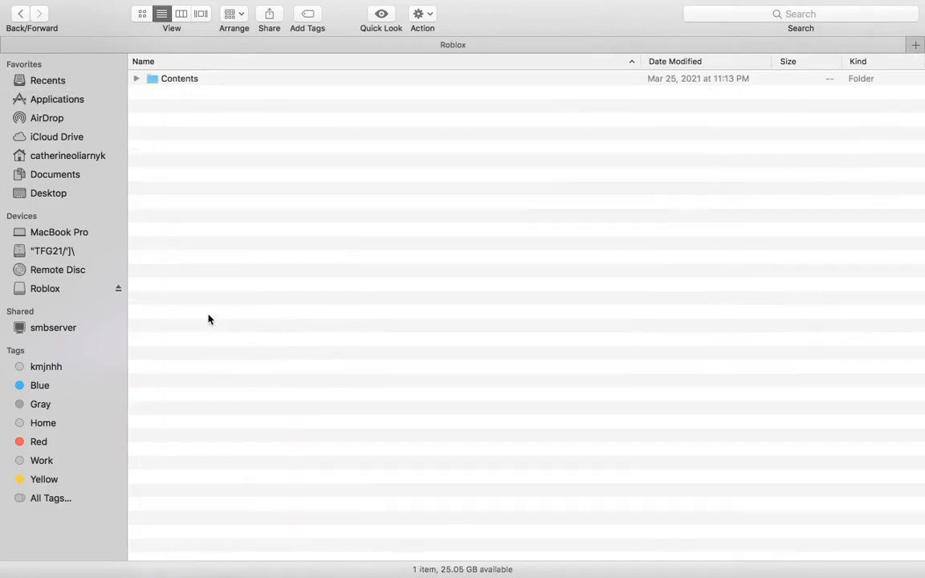
{"action": "mouse_move", "coordinate": [205, 318]}
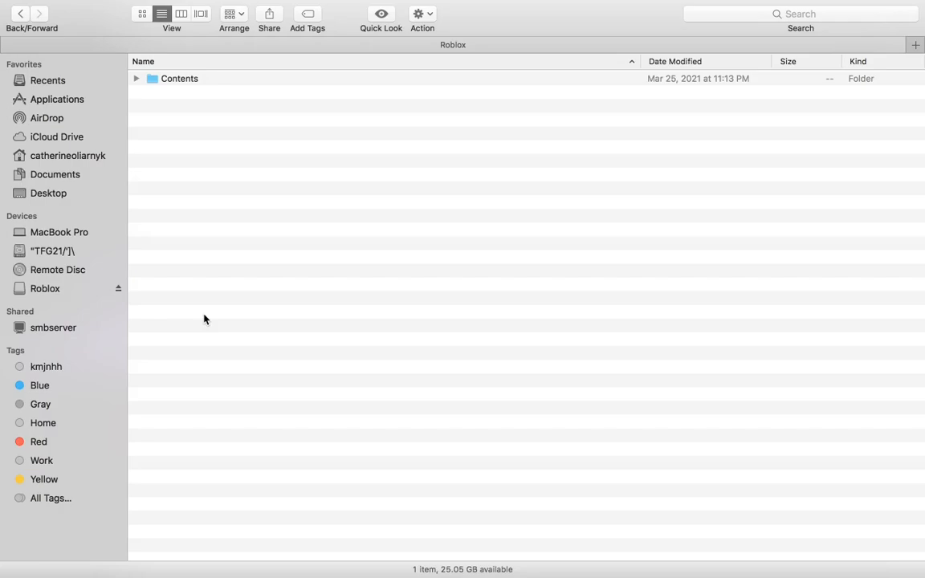
{"action": "mouse_move", "coordinate": [202, 318]}
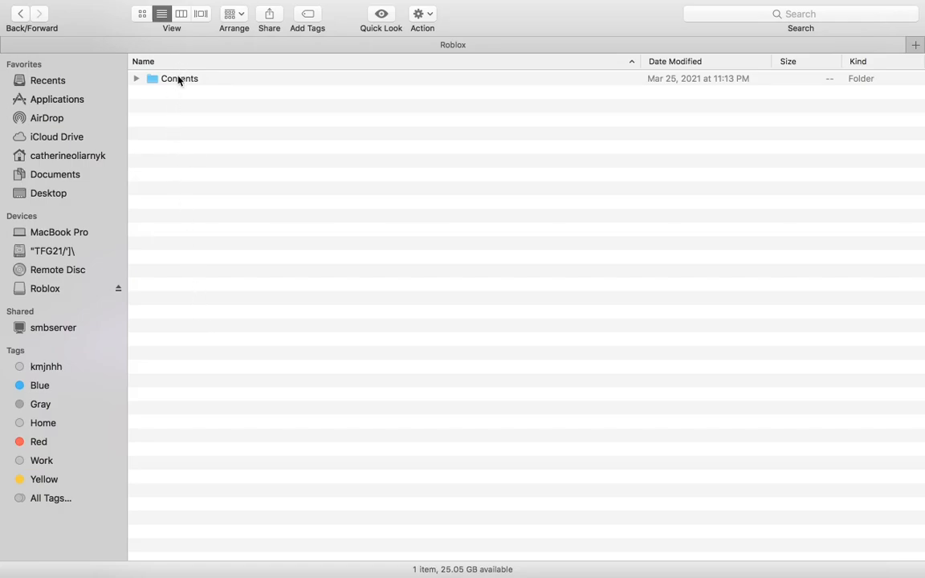
Step: Drill down through Contents, Resources, PlatformContent and pc into the textures folder
{"action": "double_click", "coordinate": [179, 78]}
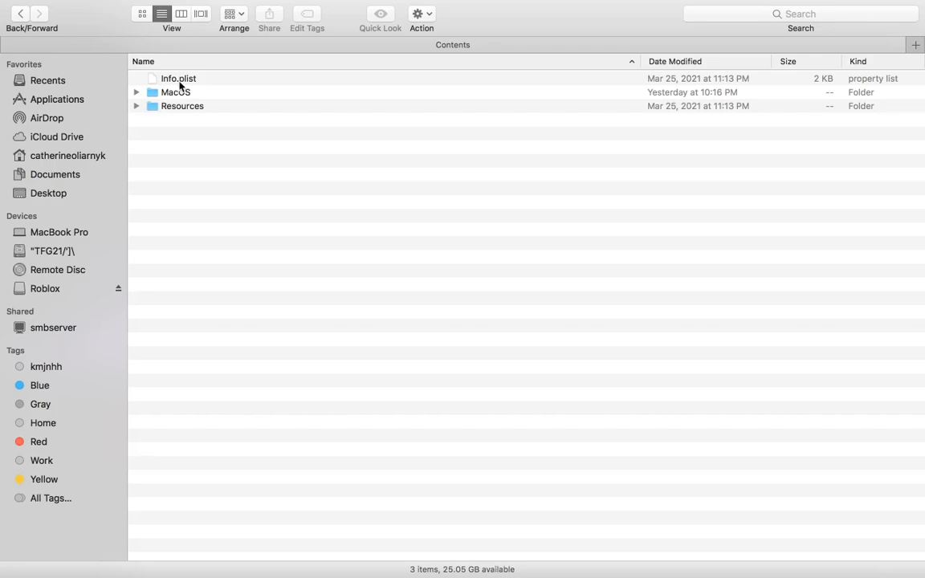
{"action": "mouse_move", "coordinate": [191, 109]}
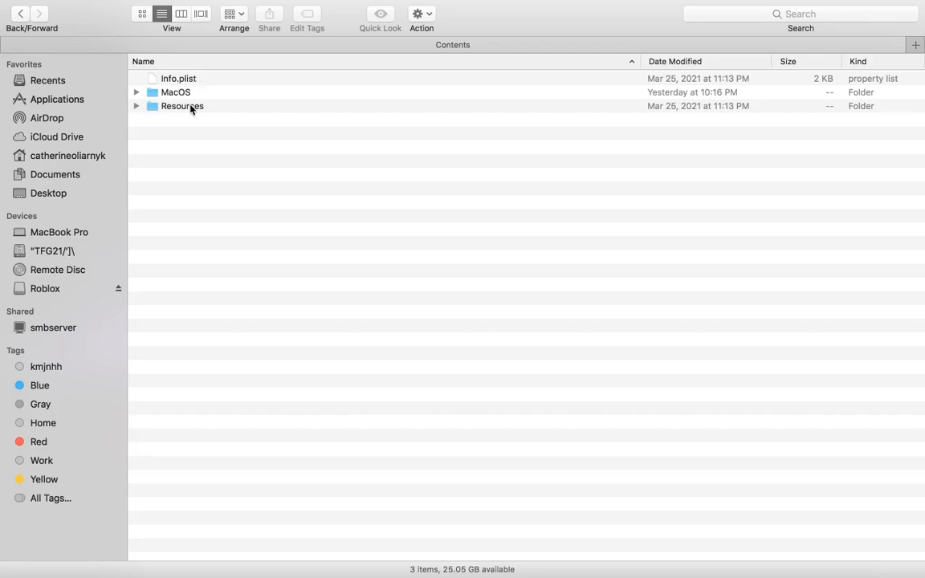
{"action": "double_click", "coordinate": [181, 106]}
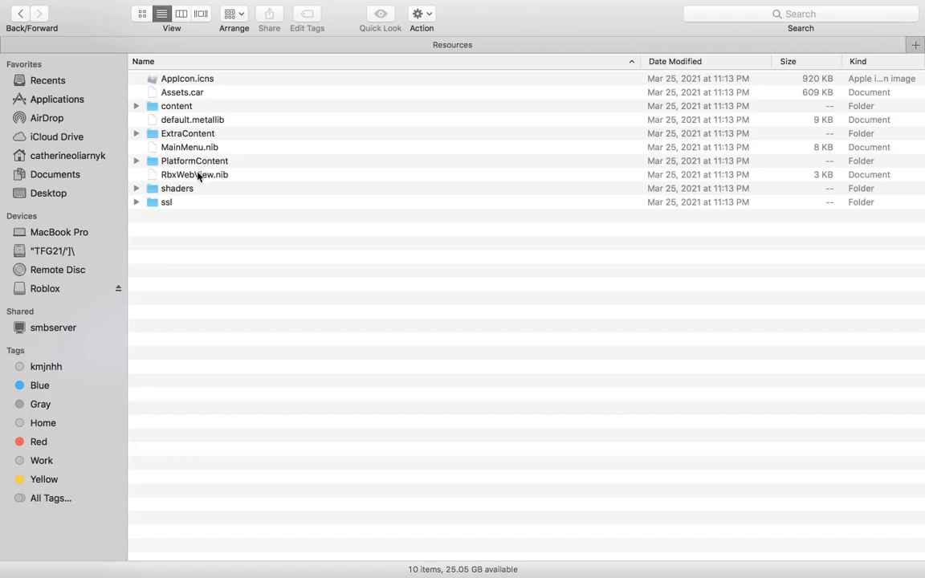
{"action": "mouse_move", "coordinate": [200, 166]}
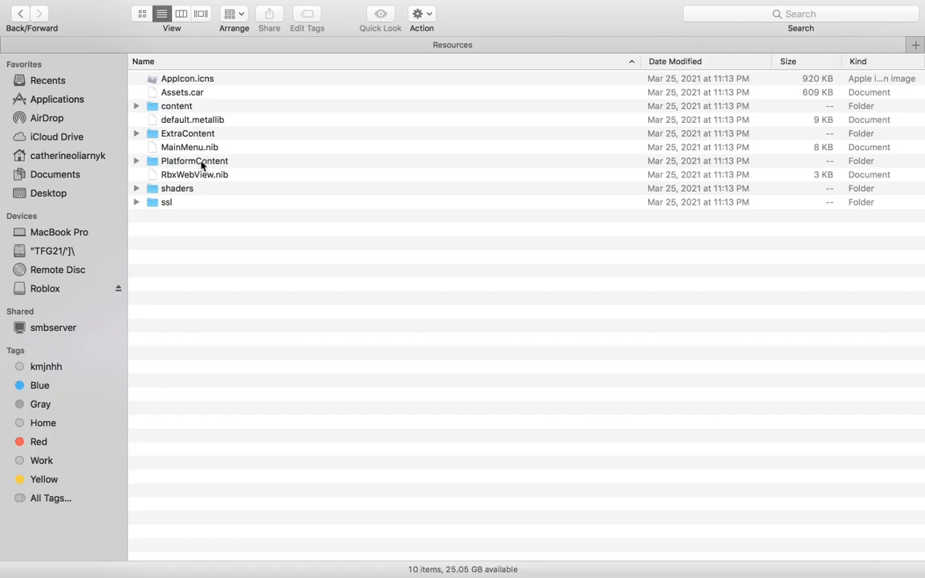
{"action": "double_click", "coordinate": [194, 161]}
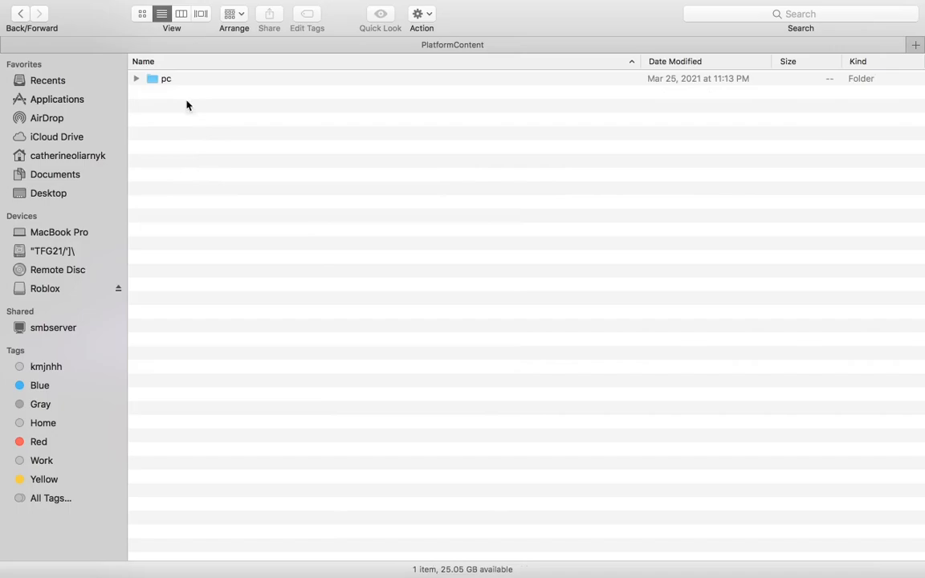
{"action": "double_click", "coordinate": [162, 77]}
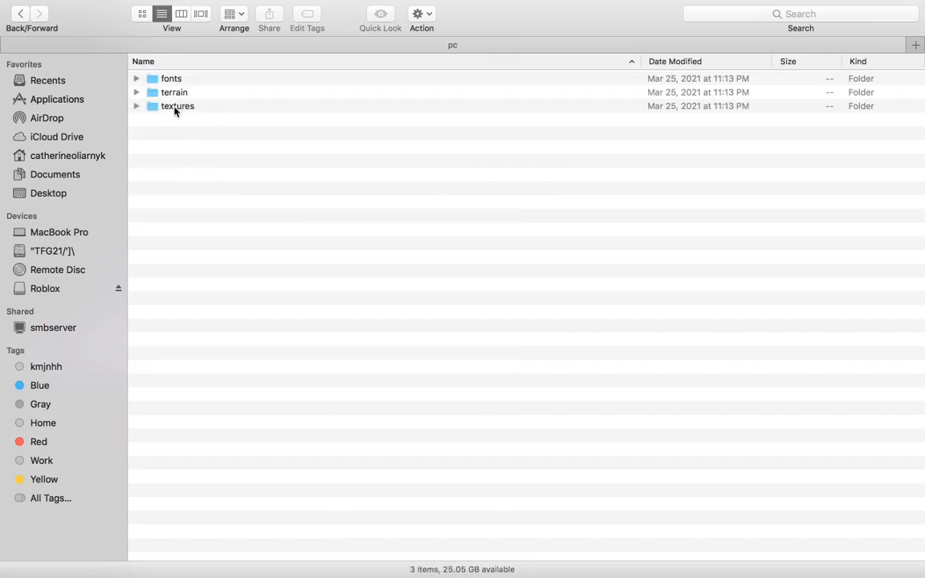
{"action": "double_click", "coordinate": [177, 106]}
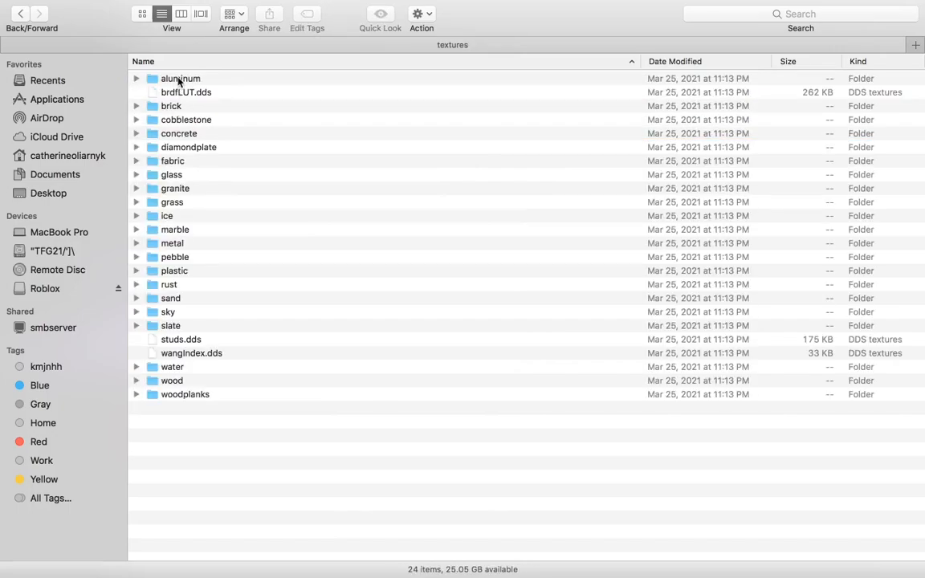
Step: Move all texture folders and files, from aluminum onward, to the Trash
{"action": "right_click", "coordinate": [179, 78]}
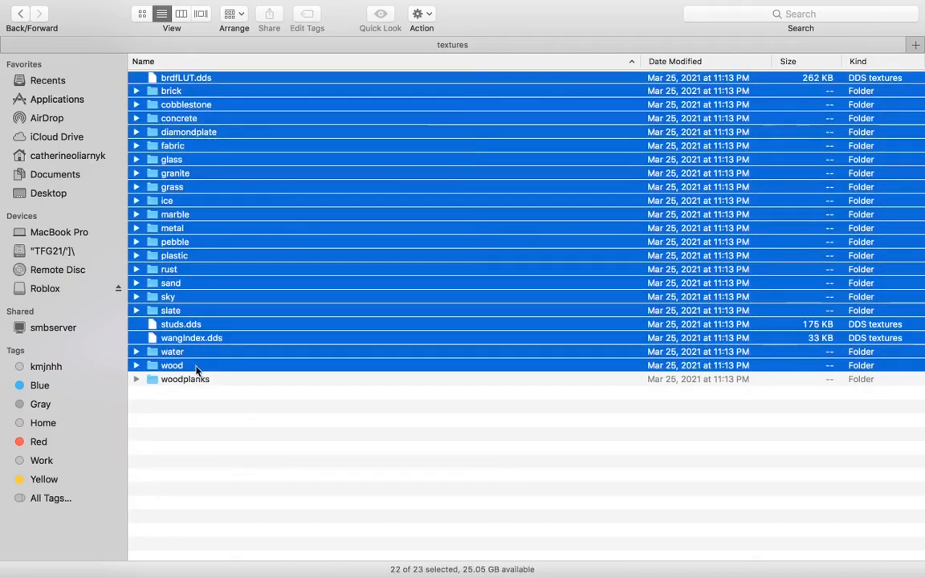
{"action": "right_click", "coordinate": [197, 366]}
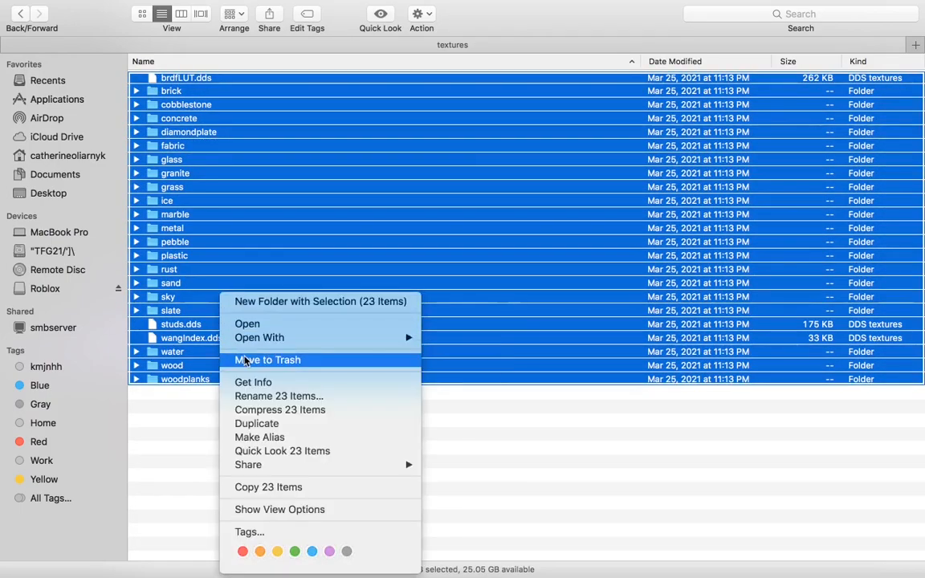
{"action": "left_click", "coordinate": [268, 360]}
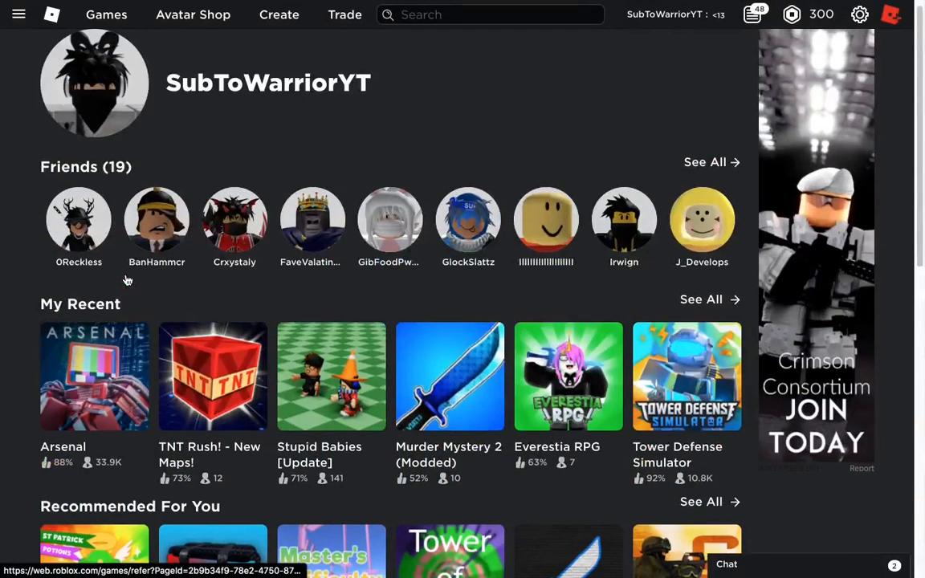
Step: Open Arsenal from My Recent on the Roblox site and press Play
{"action": "scroll", "scroll_direction": "down", "scroll_amount": 3}
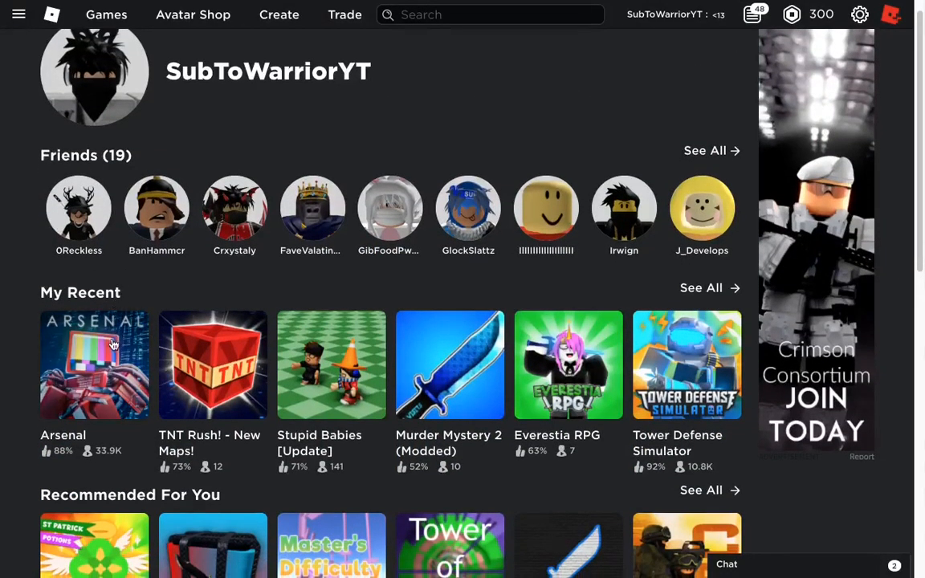
{"action": "left_click", "coordinate": [93, 365]}
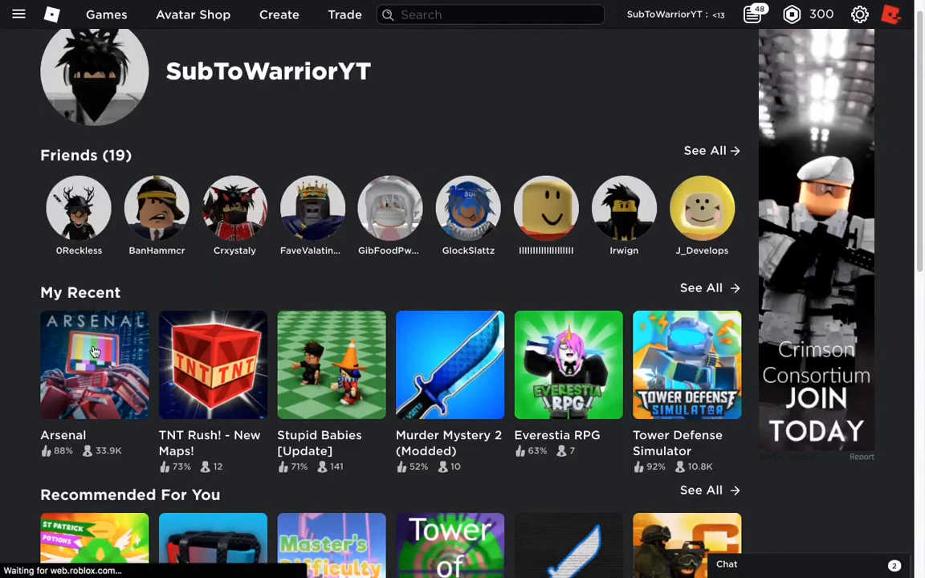
{"action": "left_click", "coordinate": [94, 365]}
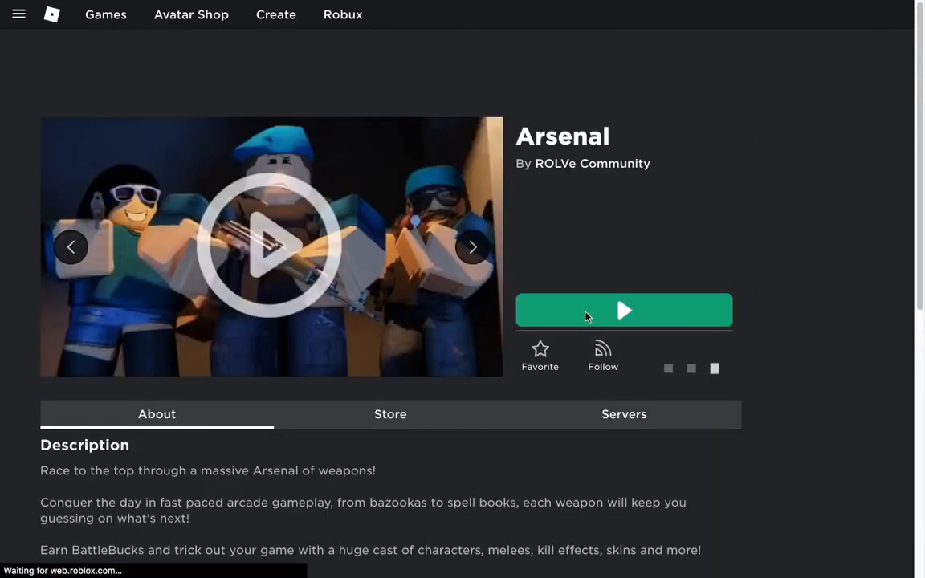
{"action": "left_click", "coordinate": [624, 310]}
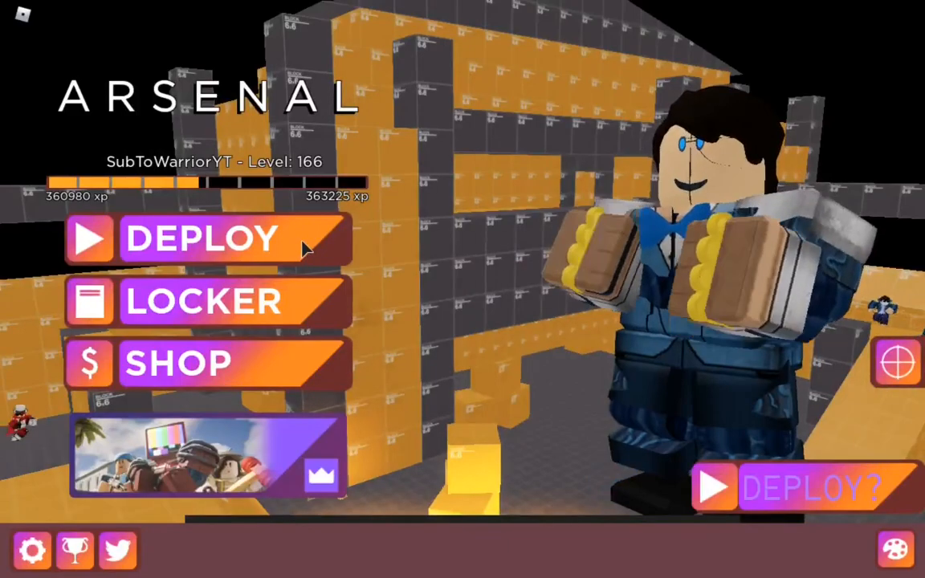
Step: Deploy from Arsenal's main menu and pick a team to spawn
{"action": "left_click", "coordinate": [203, 238]}
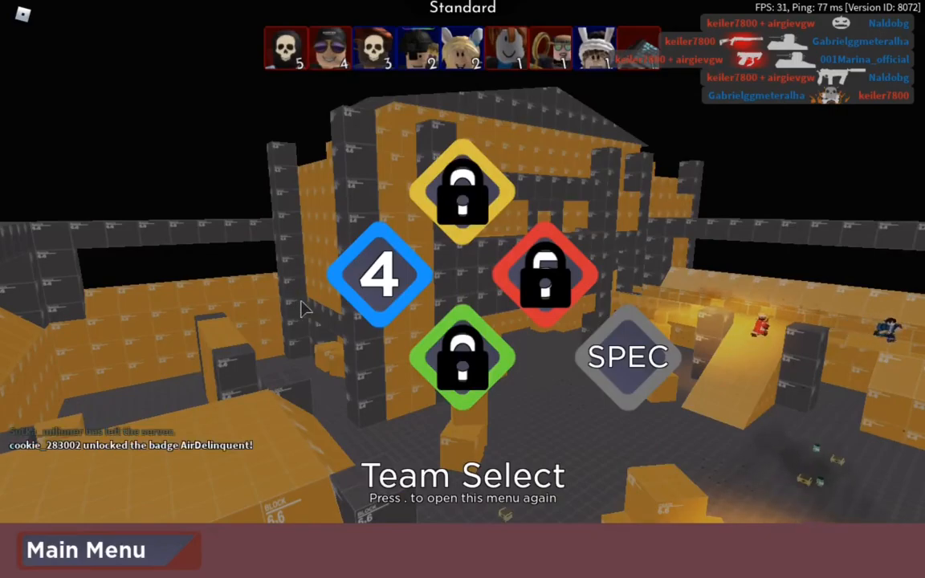
{"action": "left_click", "coordinate": [379, 275]}
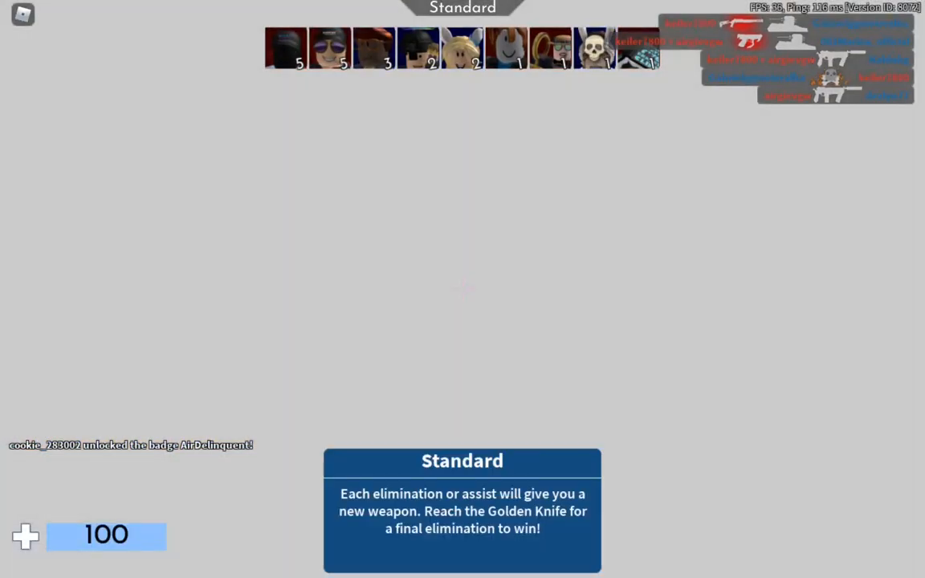